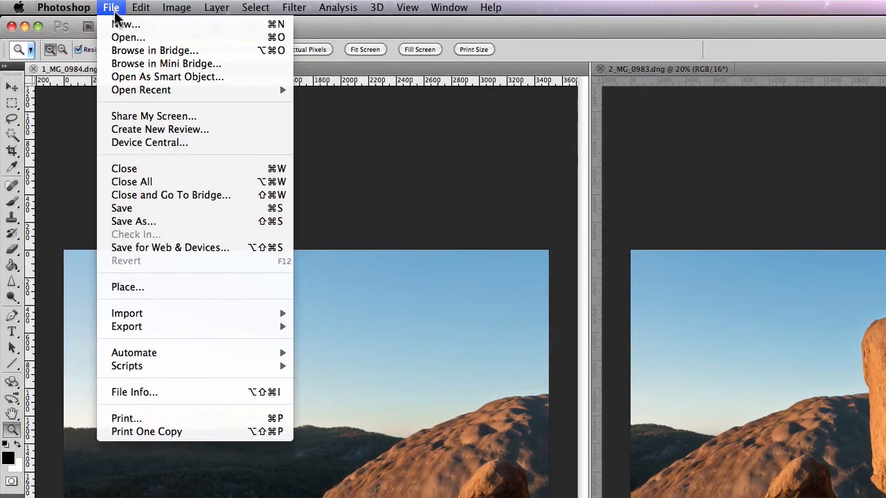
pyautogui.moveTo(133, 353)
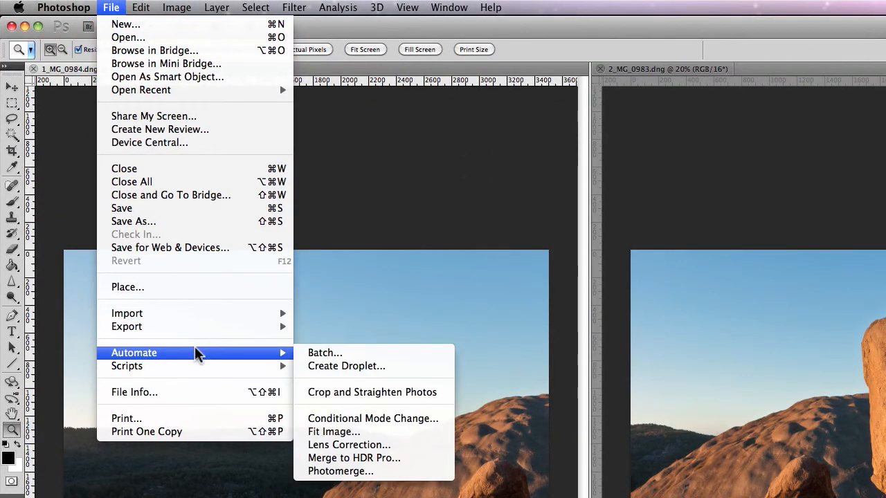
pyautogui.moveTo(394, 418)
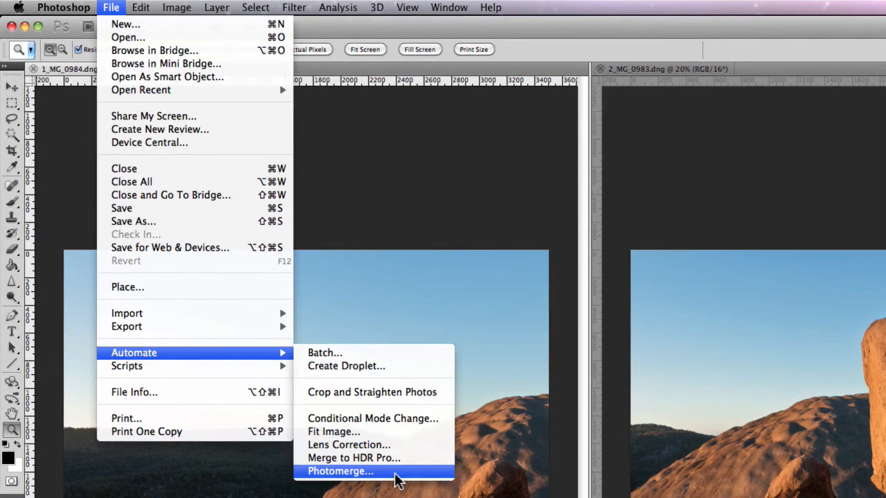
# Launch Photomerge from File > Automate over the two open landscape photos.
pyautogui.click(341, 470)
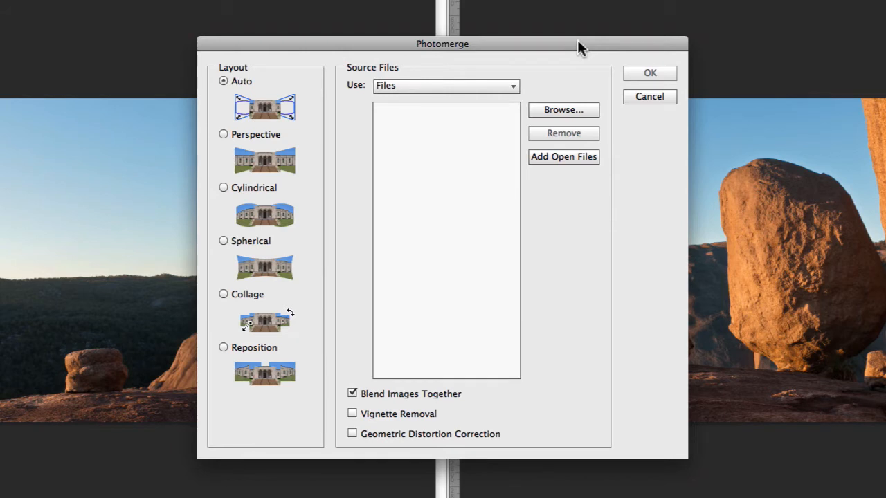
pyautogui.moveTo(547, 94)
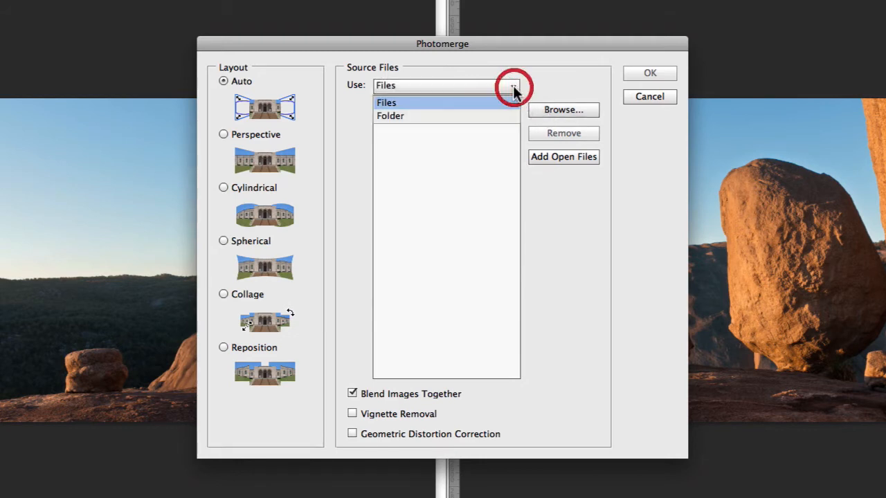
# Add both open photos, 1_MG_0984.dng and 2_MG_0983.dng, as Photomerge source files.
pyautogui.click(386, 102)
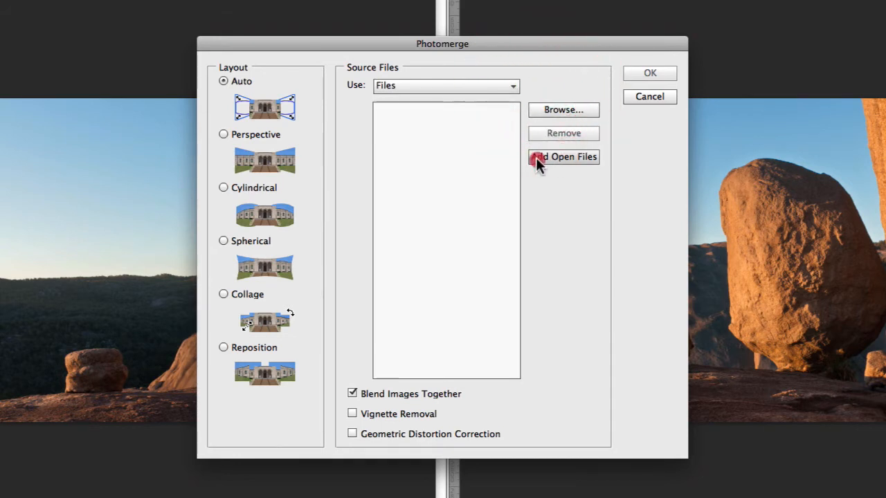
pyautogui.click(563, 157)
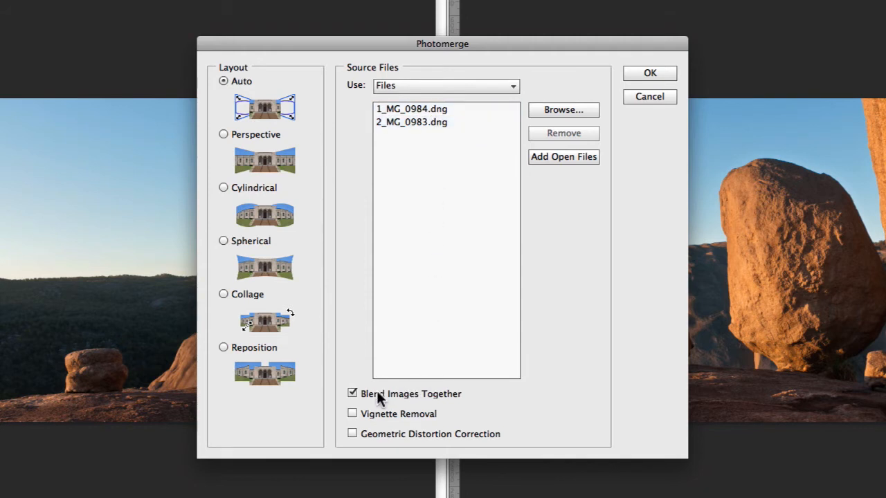
pyautogui.moveTo(476, 401)
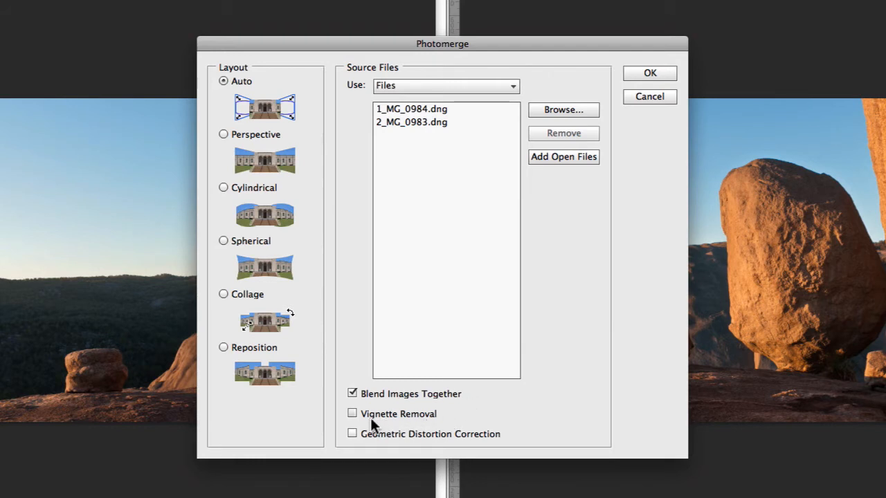
pyautogui.moveTo(404, 427)
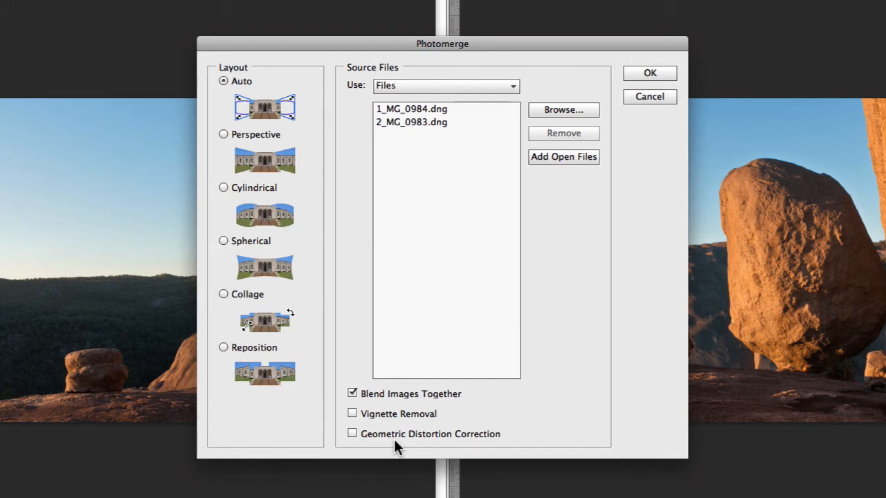
pyautogui.moveTo(394, 437)
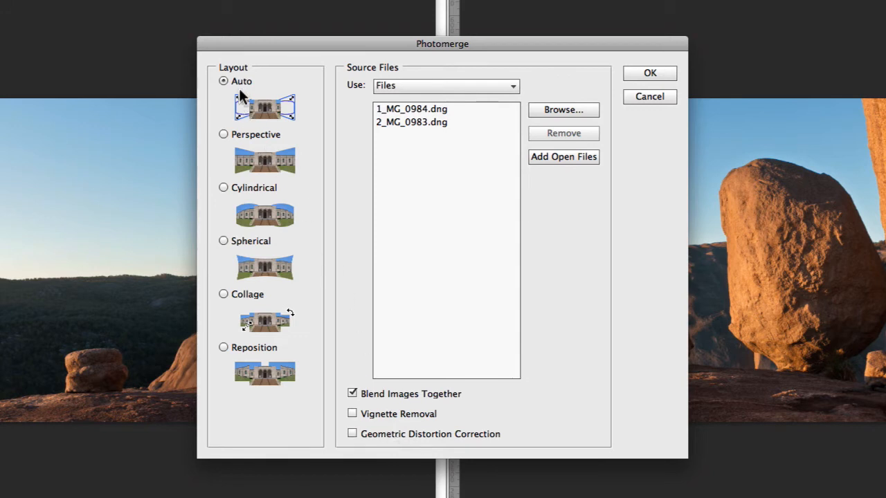
pyautogui.moveTo(224, 72)
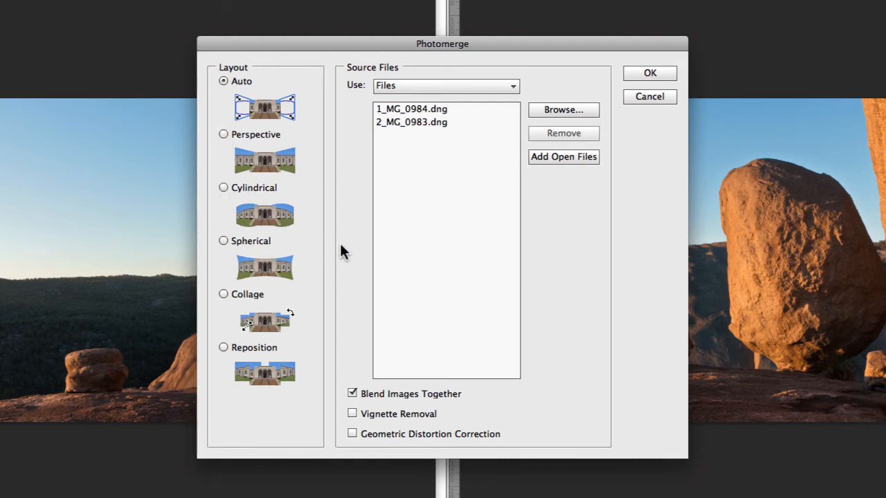
pyautogui.moveTo(258, 260)
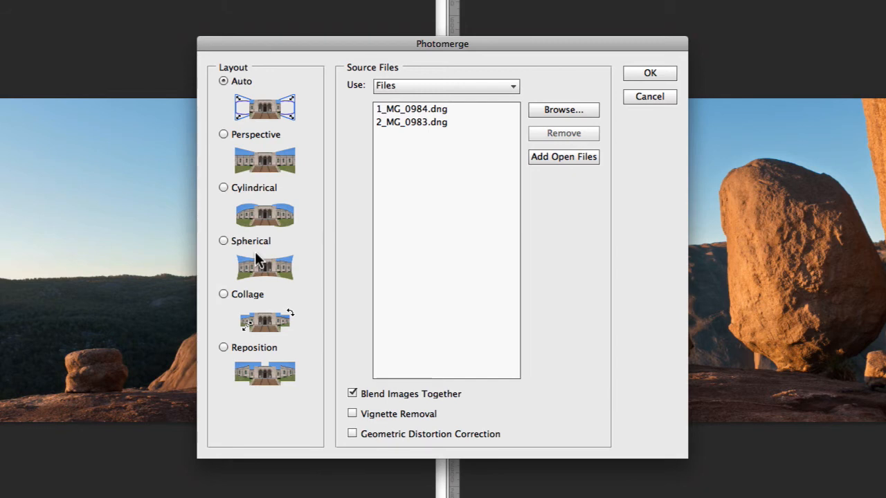
pyautogui.moveTo(268, 311)
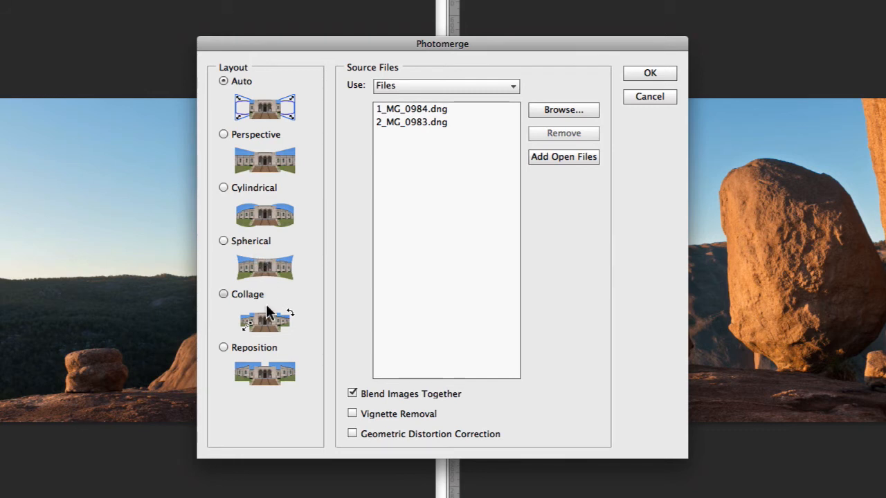
# Choose the Reposition layout with blending on and run the merge.
pyautogui.click(223, 347)
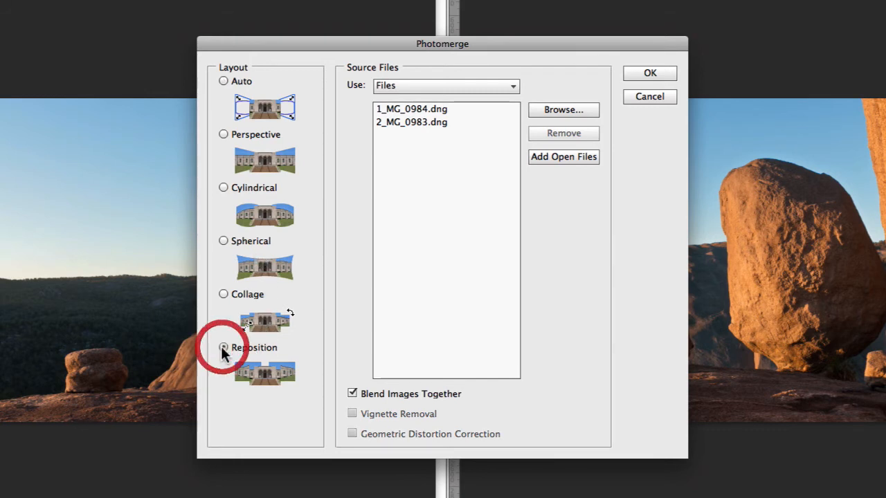
pyautogui.click(224, 346)
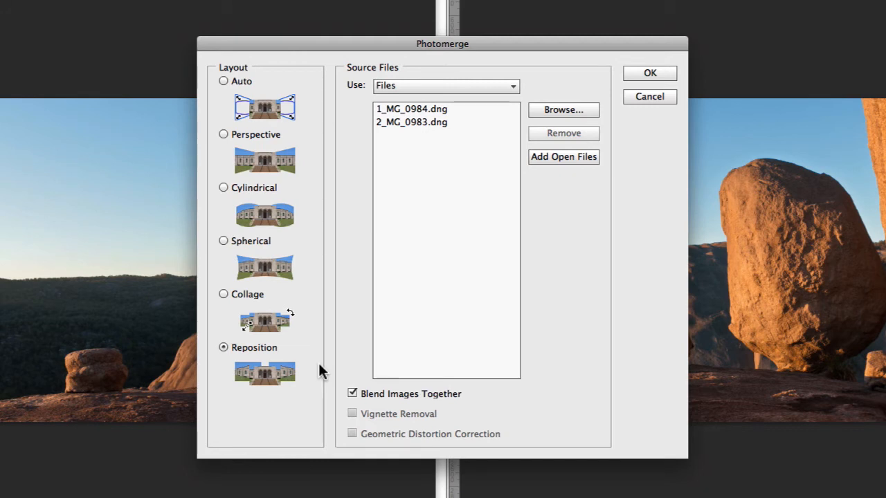
pyautogui.moveTo(320, 357)
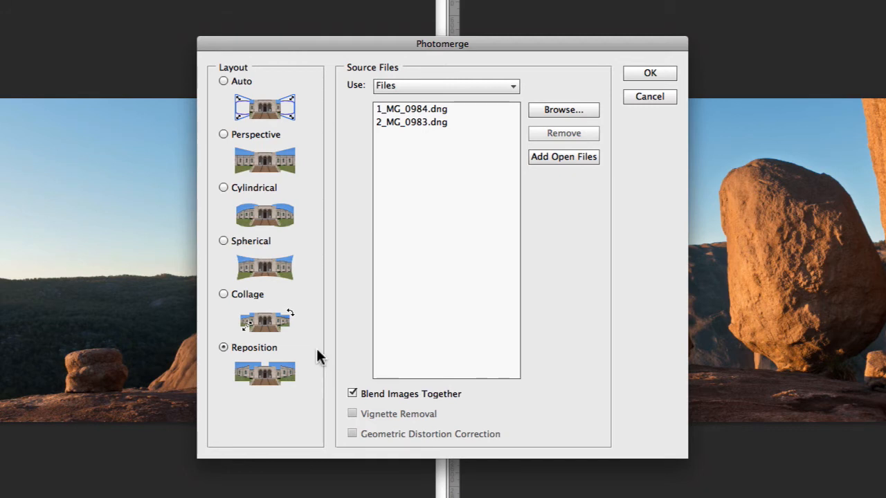
pyautogui.click(223, 80)
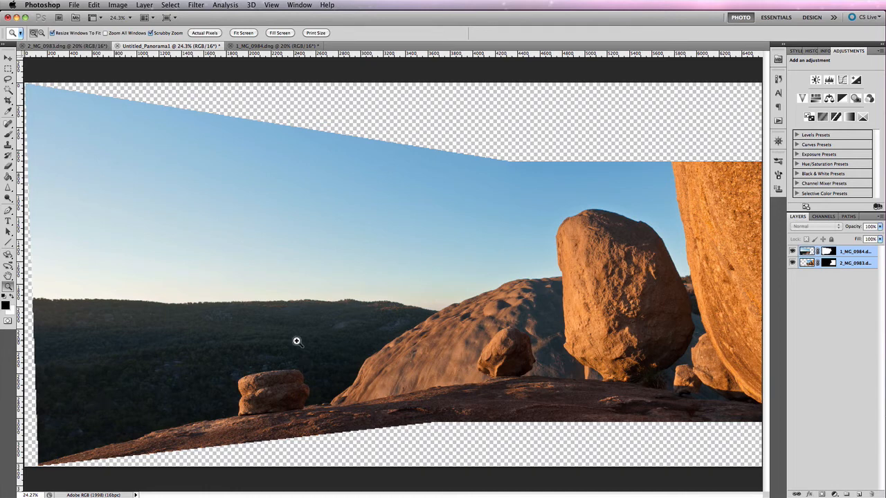
pyautogui.moveTo(631, 312)
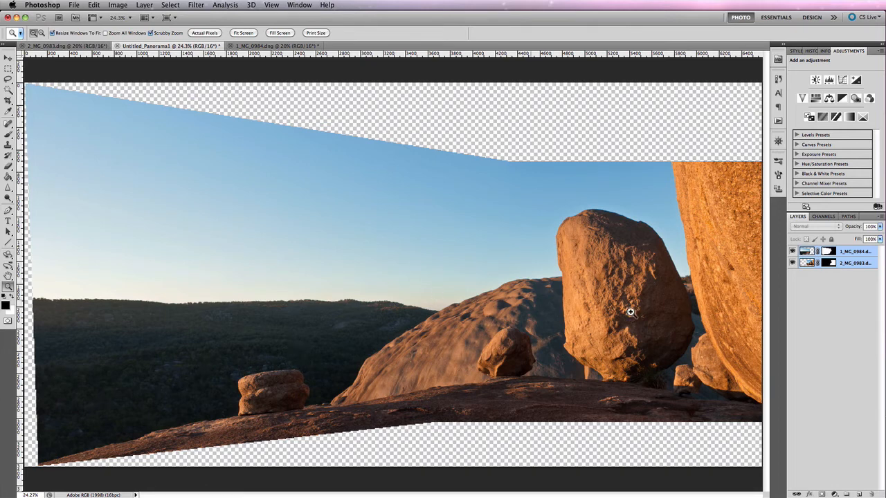
pyautogui.moveTo(365, 401)
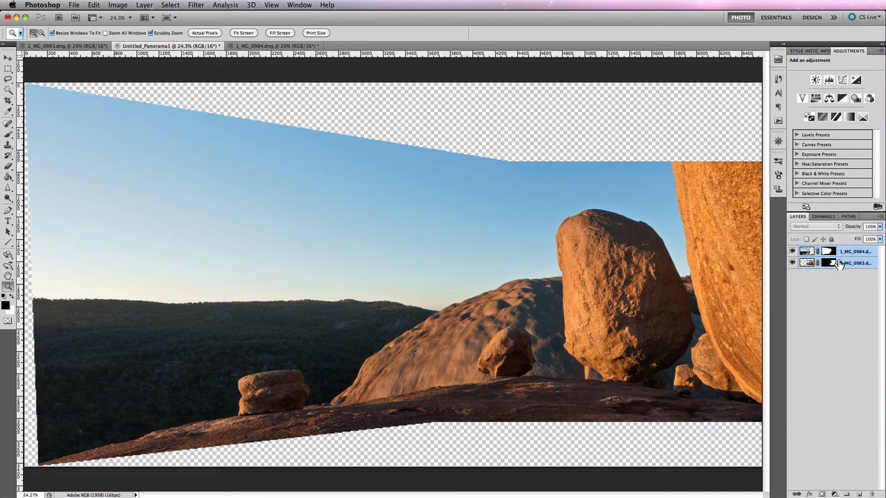
# Hide one photo layer to reveal only the masked boulder portion of the panorama.
pyautogui.click(837, 263)
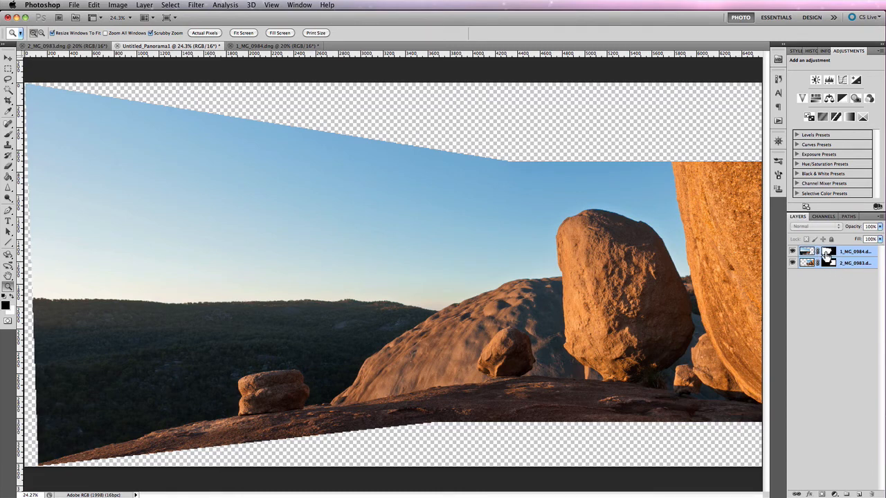
pyautogui.click(793, 252)
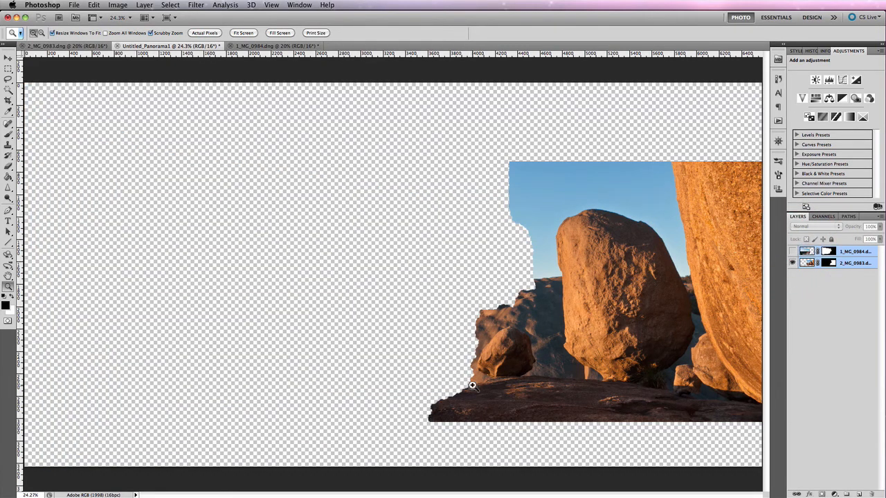
pyautogui.moveTo(546, 268)
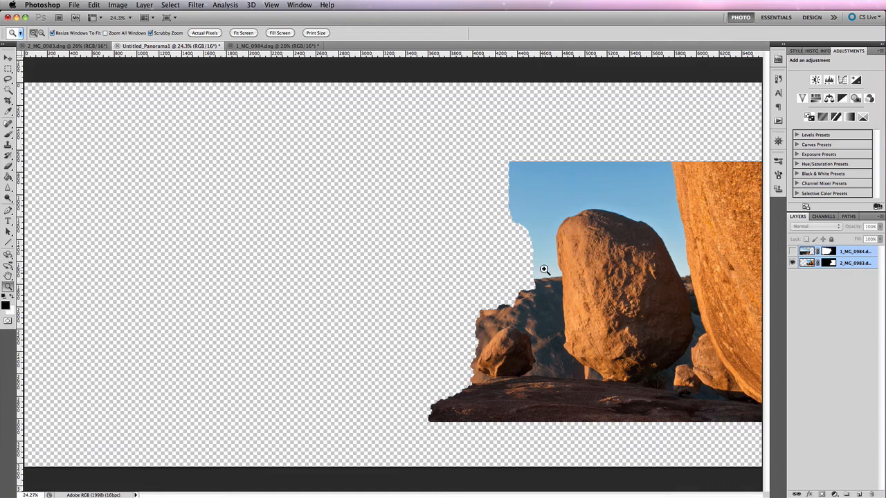
pyautogui.moveTo(497, 336)
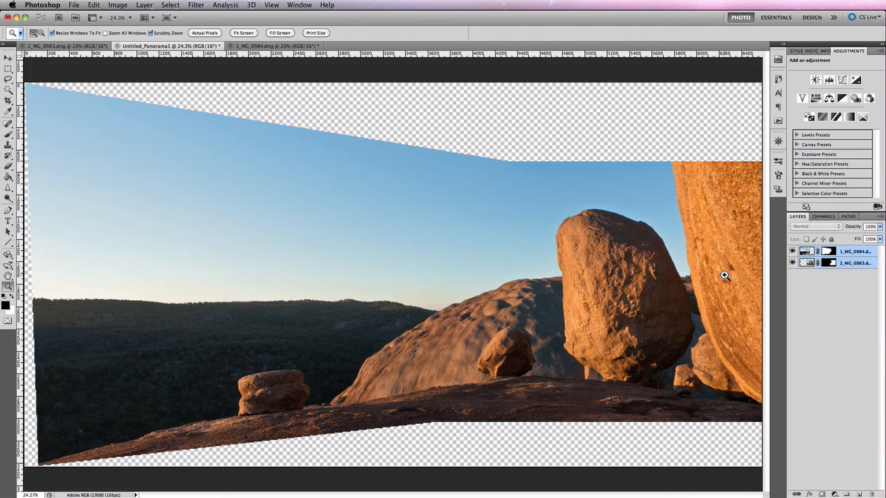
pyautogui.moveTo(631, 274)
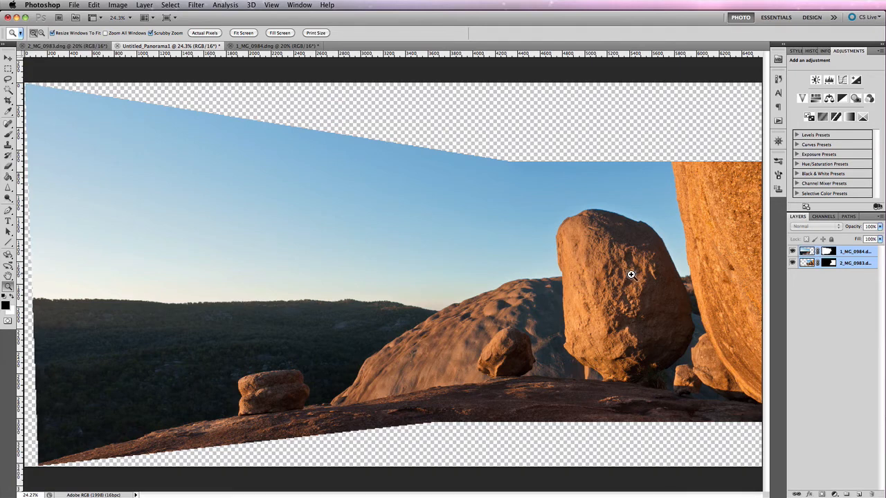
pyautogui.moveTo(449, 112)
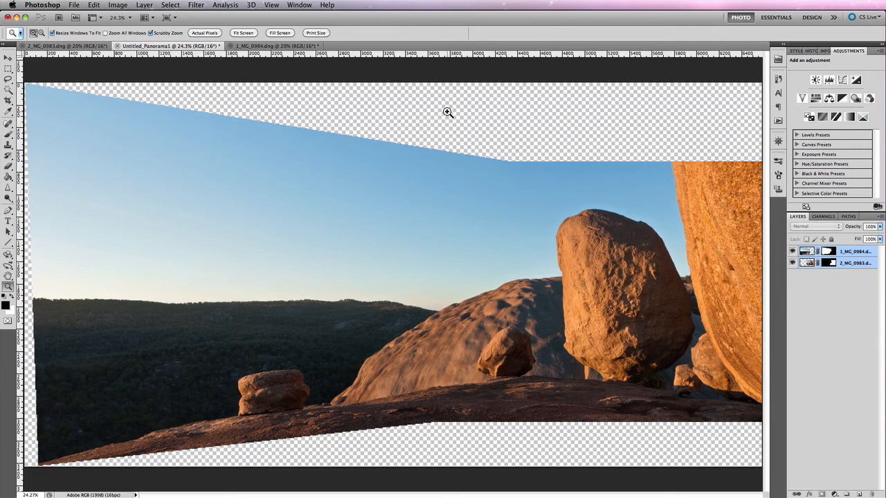
pyautogui.moveTo(543, 452)
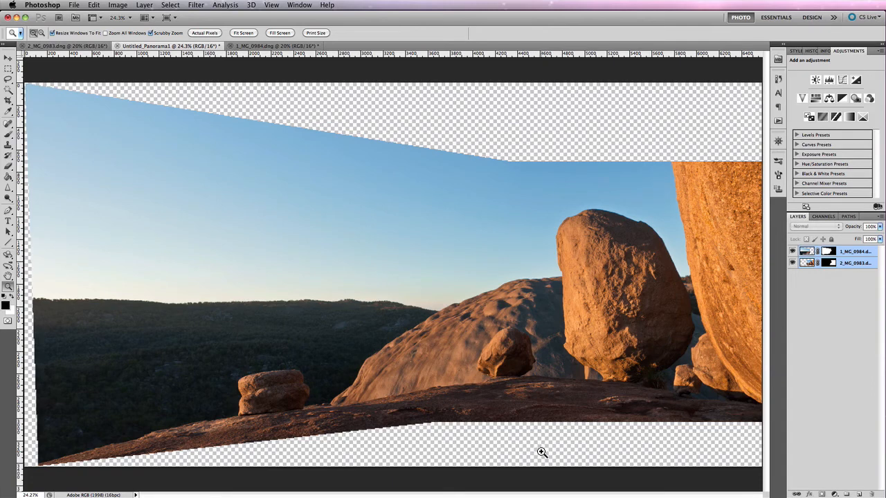
# Marquee-select the panorama area inside the transparent edges.
pyautogui.click(9, 72)
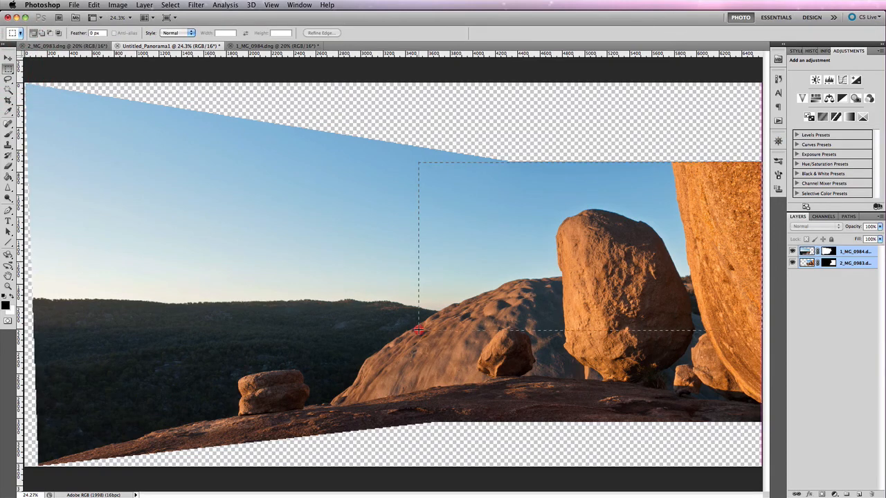
pyautogui.moveTo(418, 329); pyautogui.dragTo(43, 432)
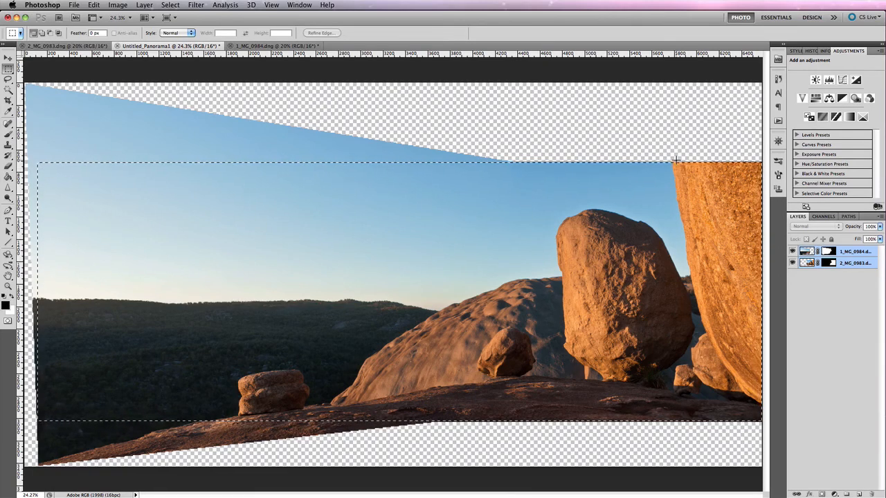
pyautogui.moveTo(679, 172)
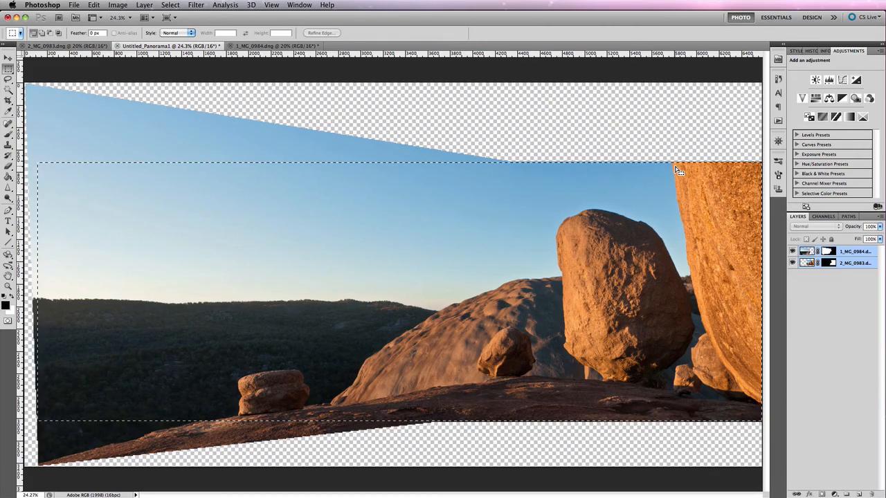
pyautogui.moveTo(388, 145)
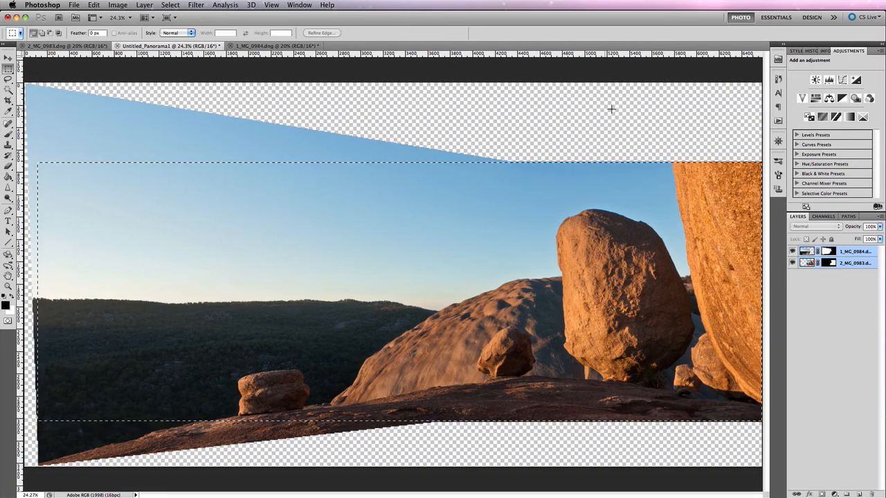
pyautogui.moveTo(540, 260)
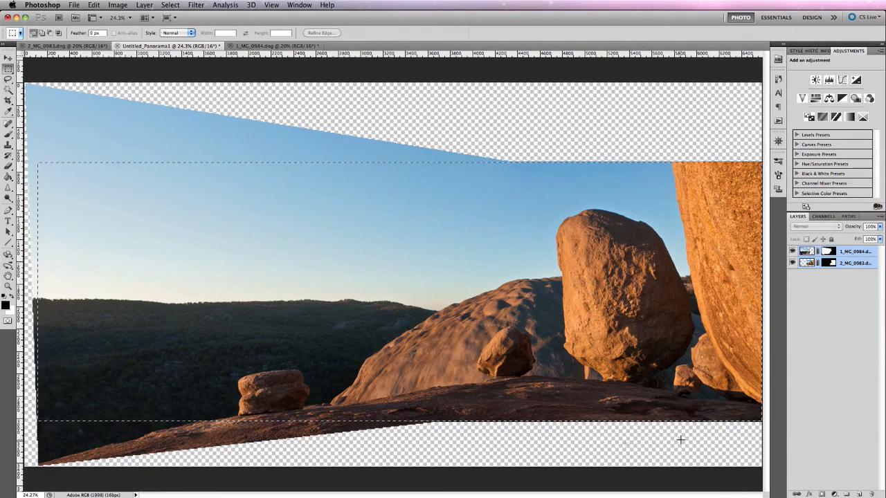
# Crop the panorama to the selection via Image > Crop.
pyautogui.click(116, 5)
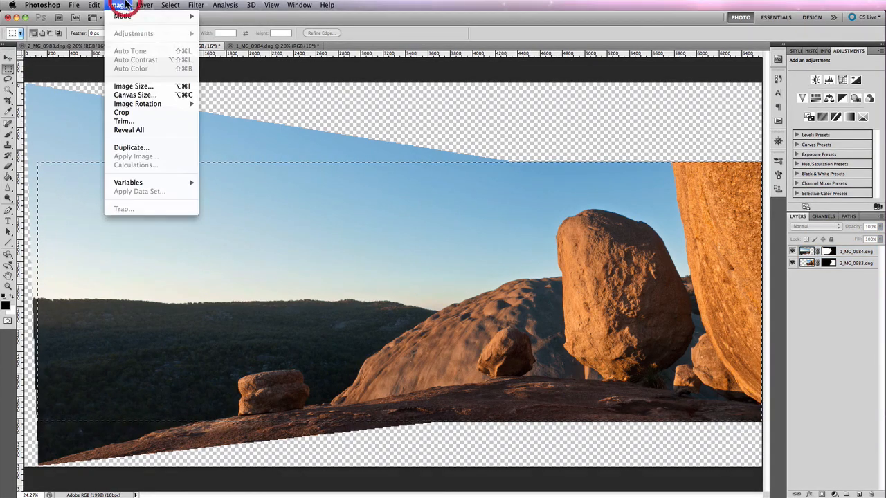
pyautogui.moveTo(122, 112)
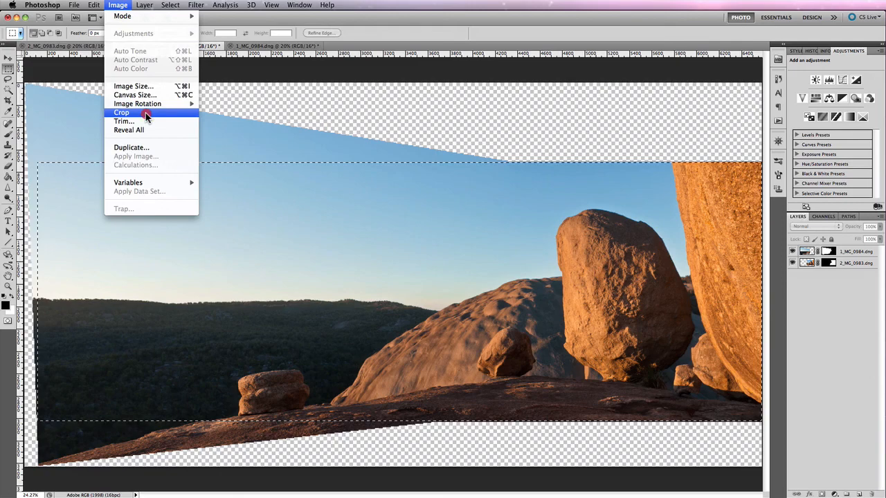
pyautogui.click(122, 112)
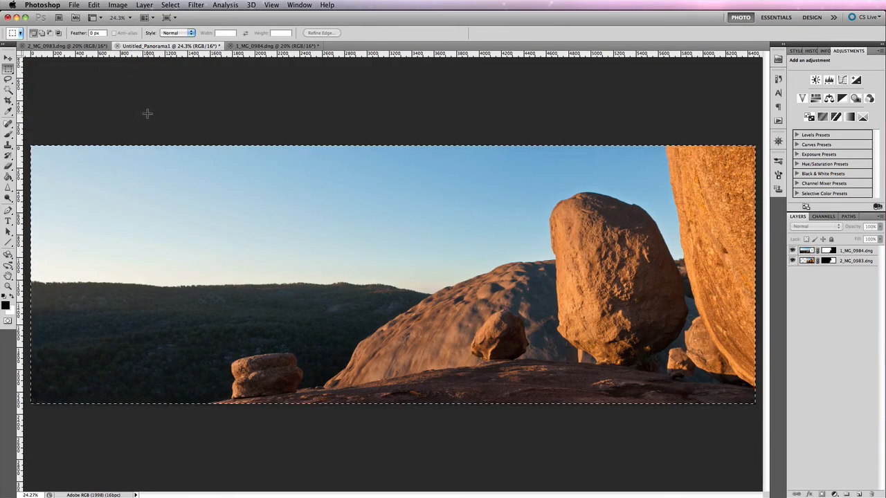